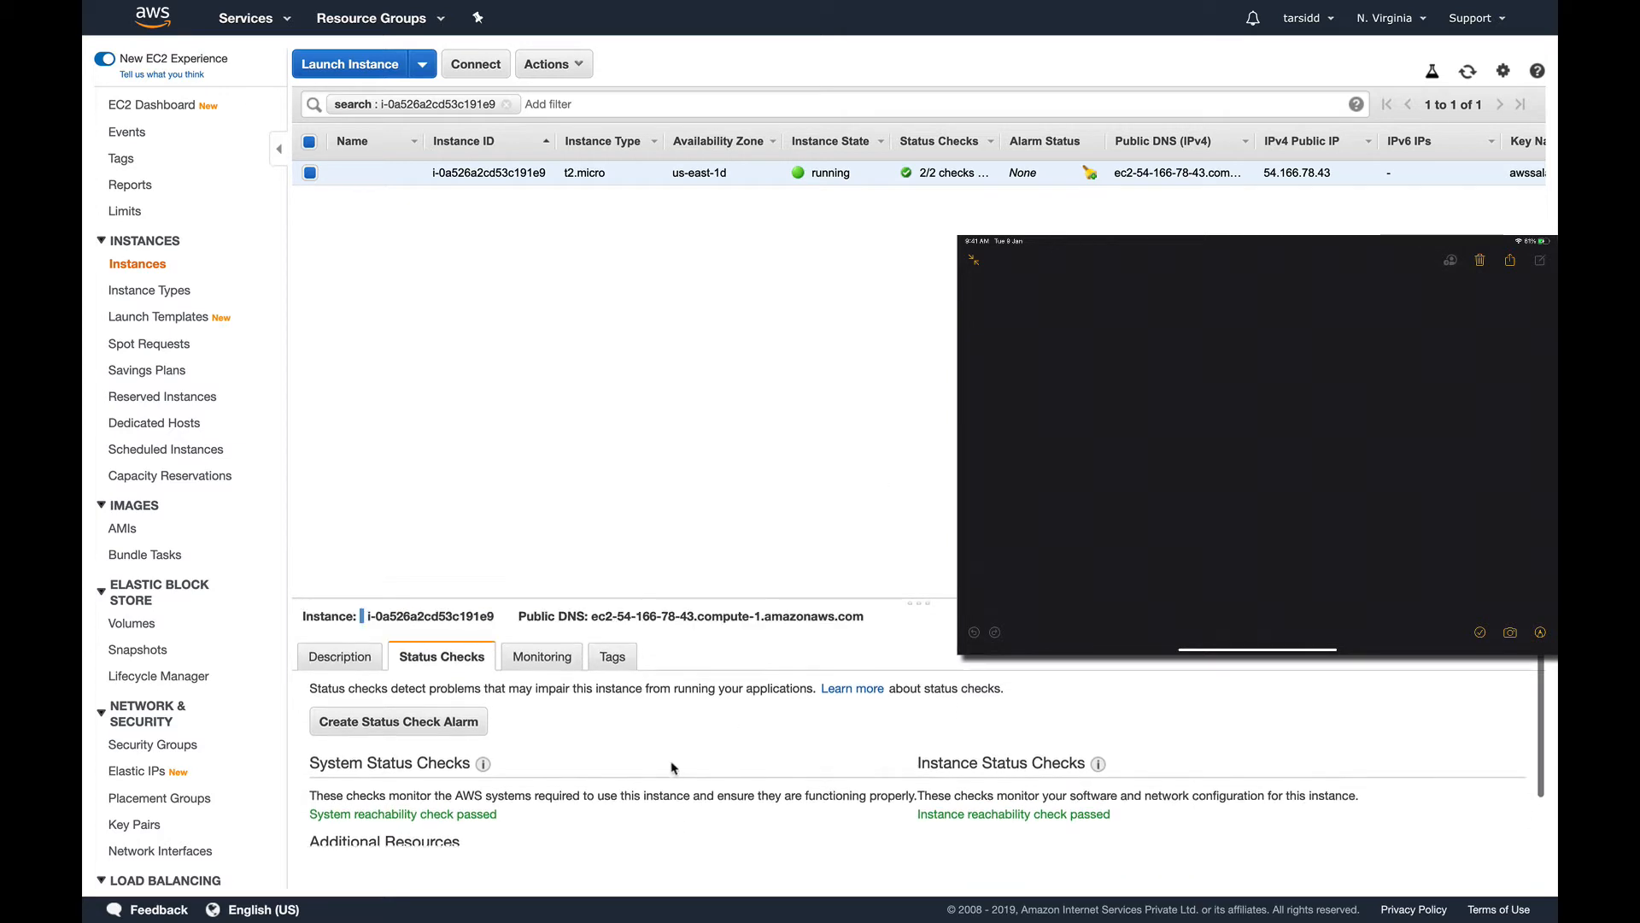
pyautogui.moveTo(508, 736)
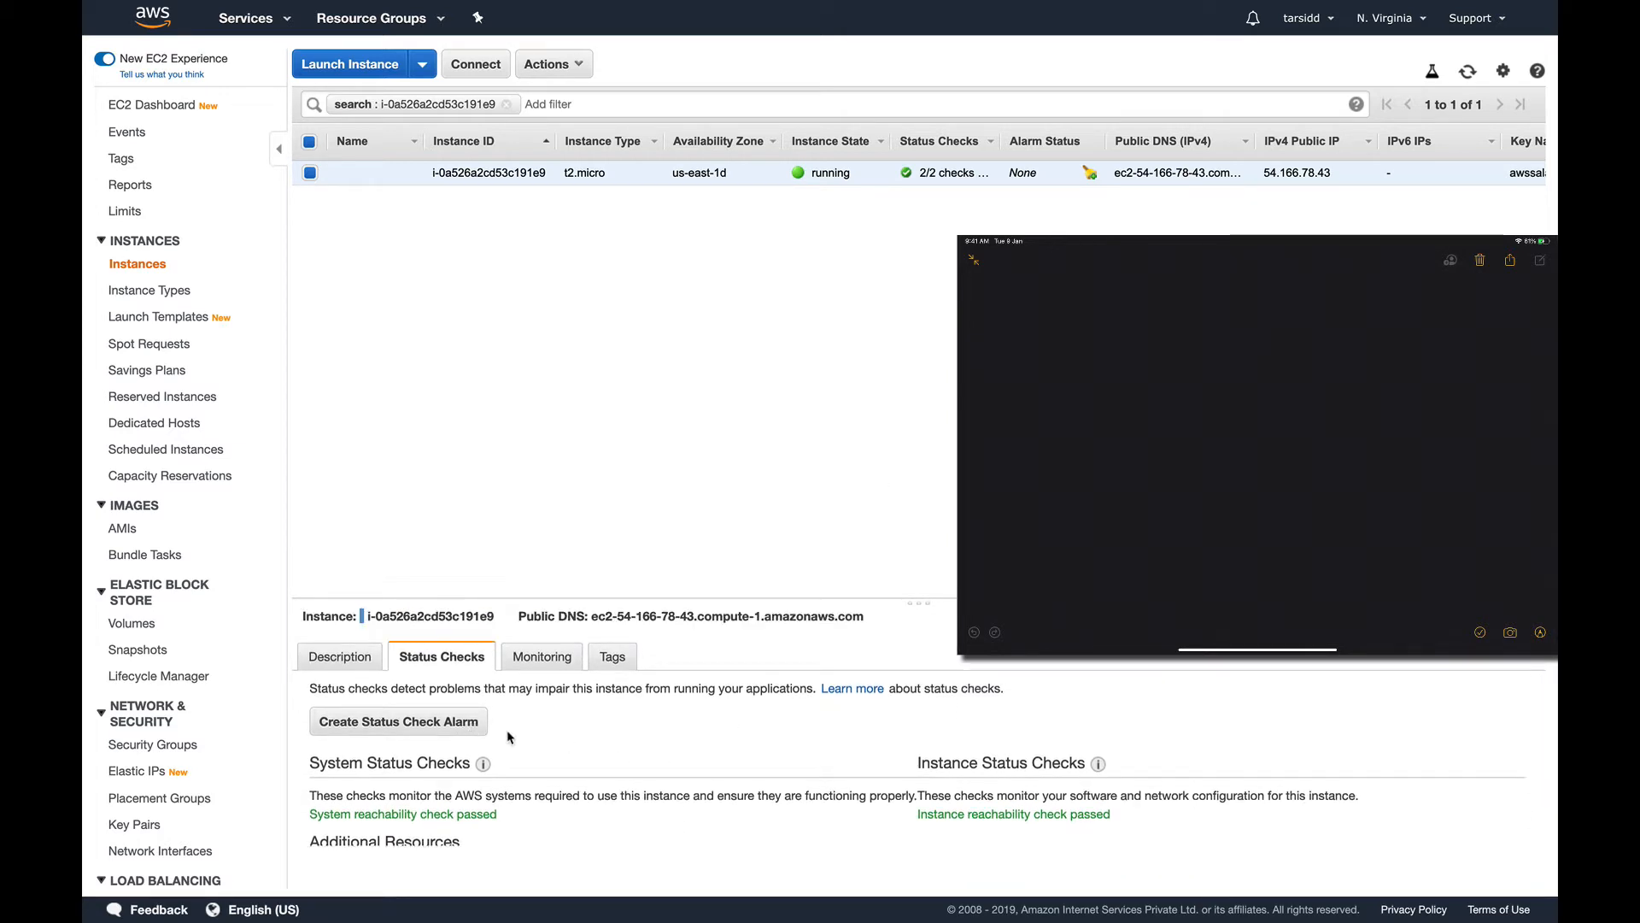
pyautogui.moveTo(306, 767)
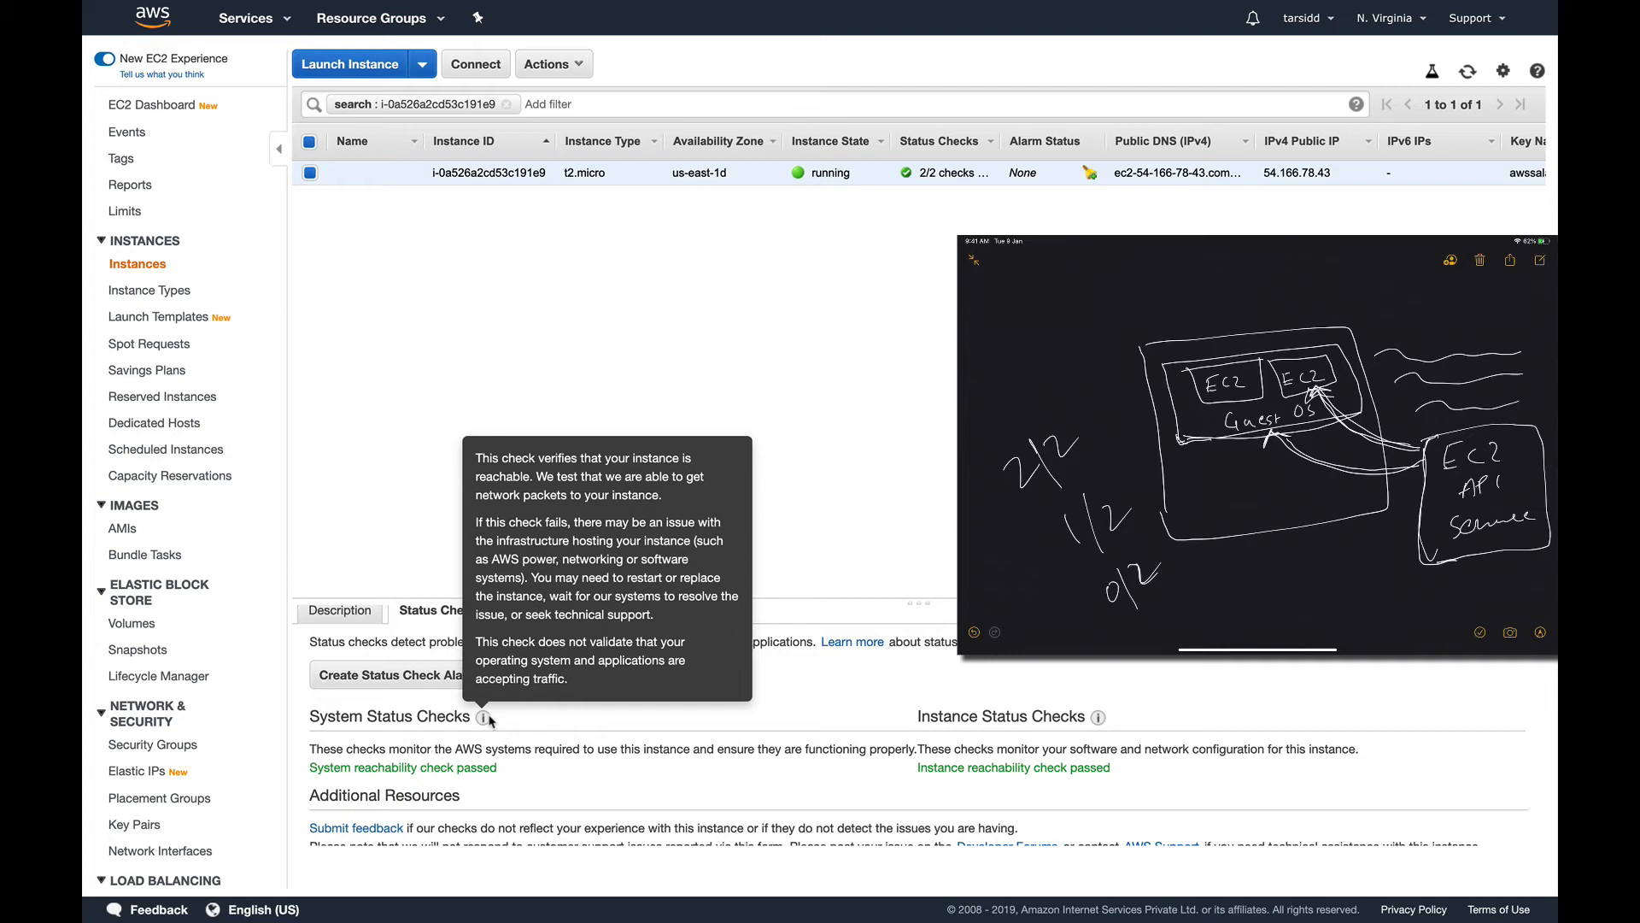
pyautogui.moveTo(1099, 723)
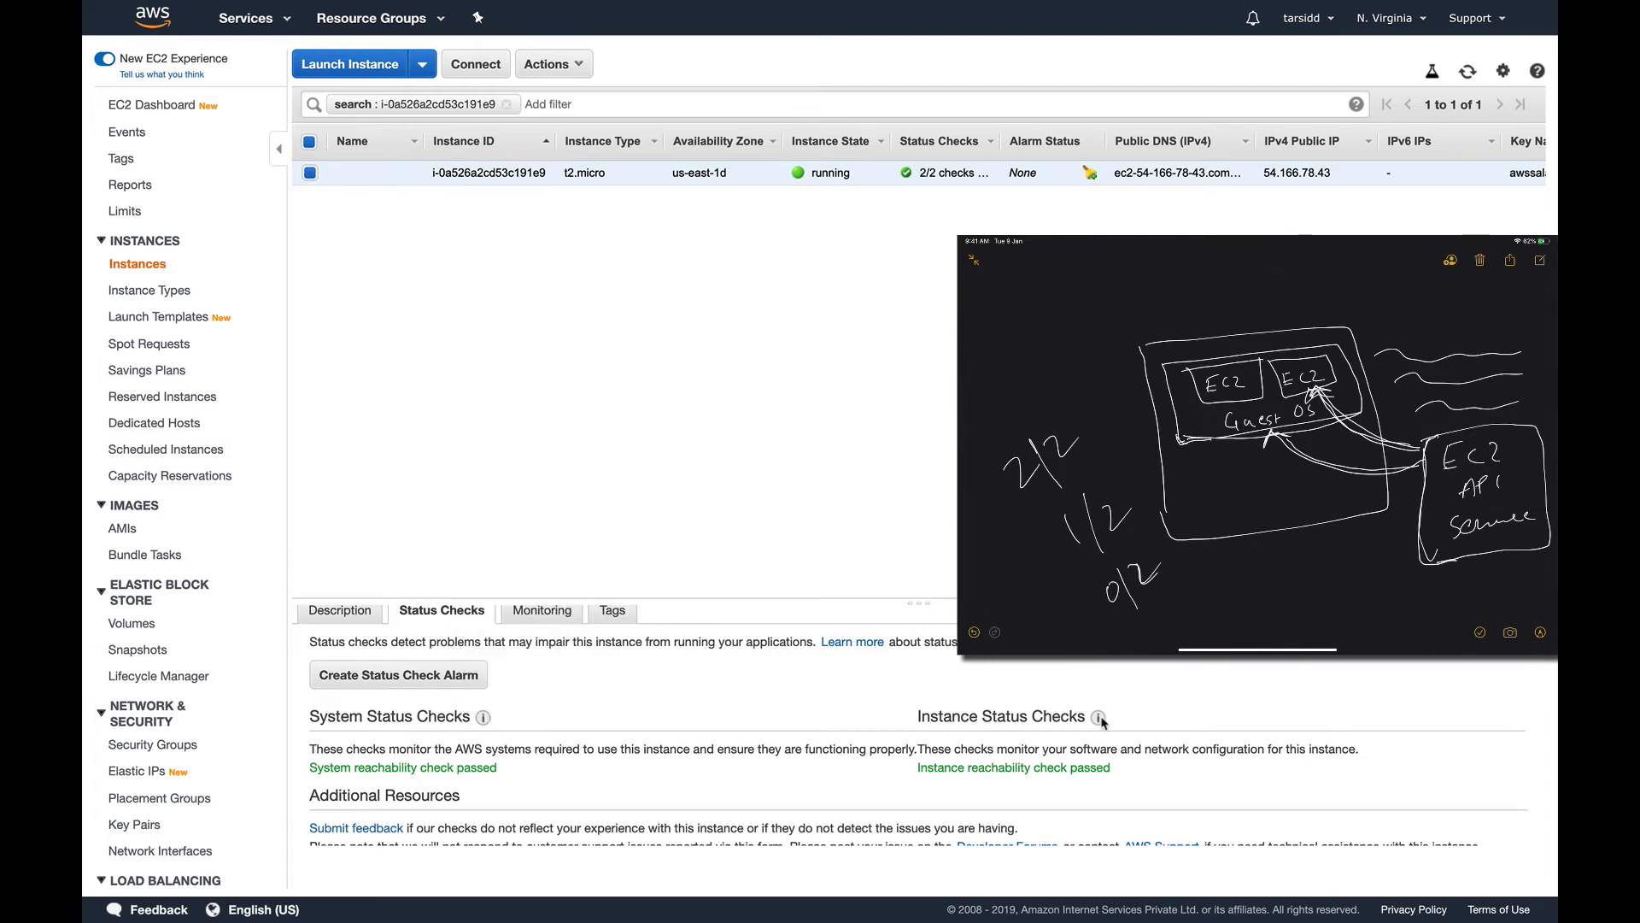
pyautogui.moveTo(1098, 716)
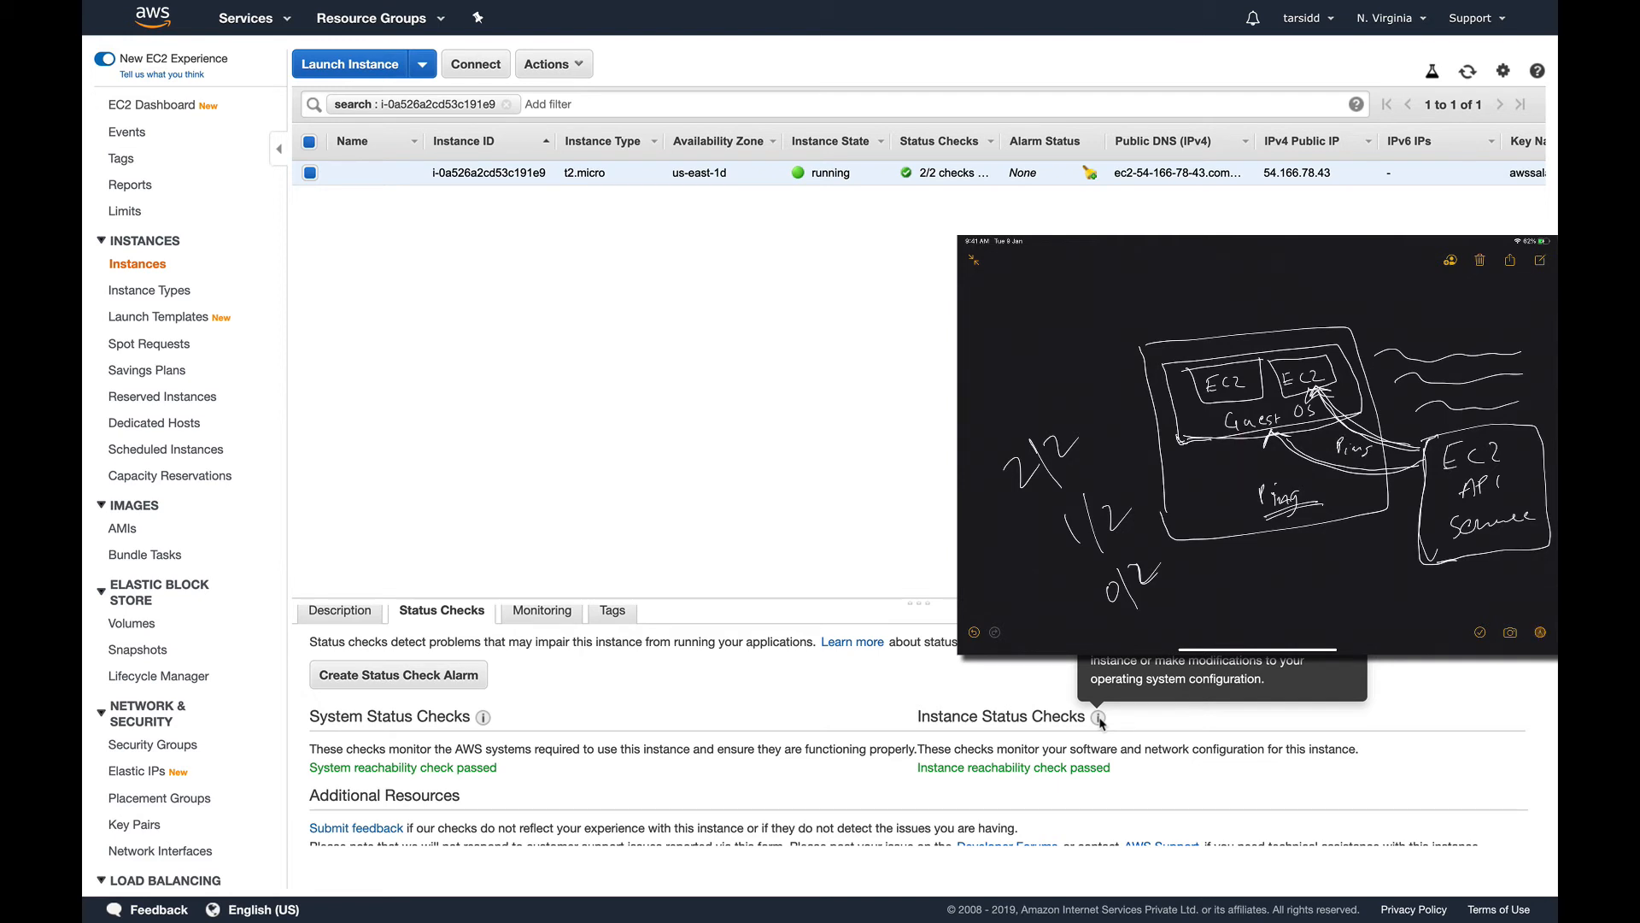
pyautogui.moveTo(794, 496)
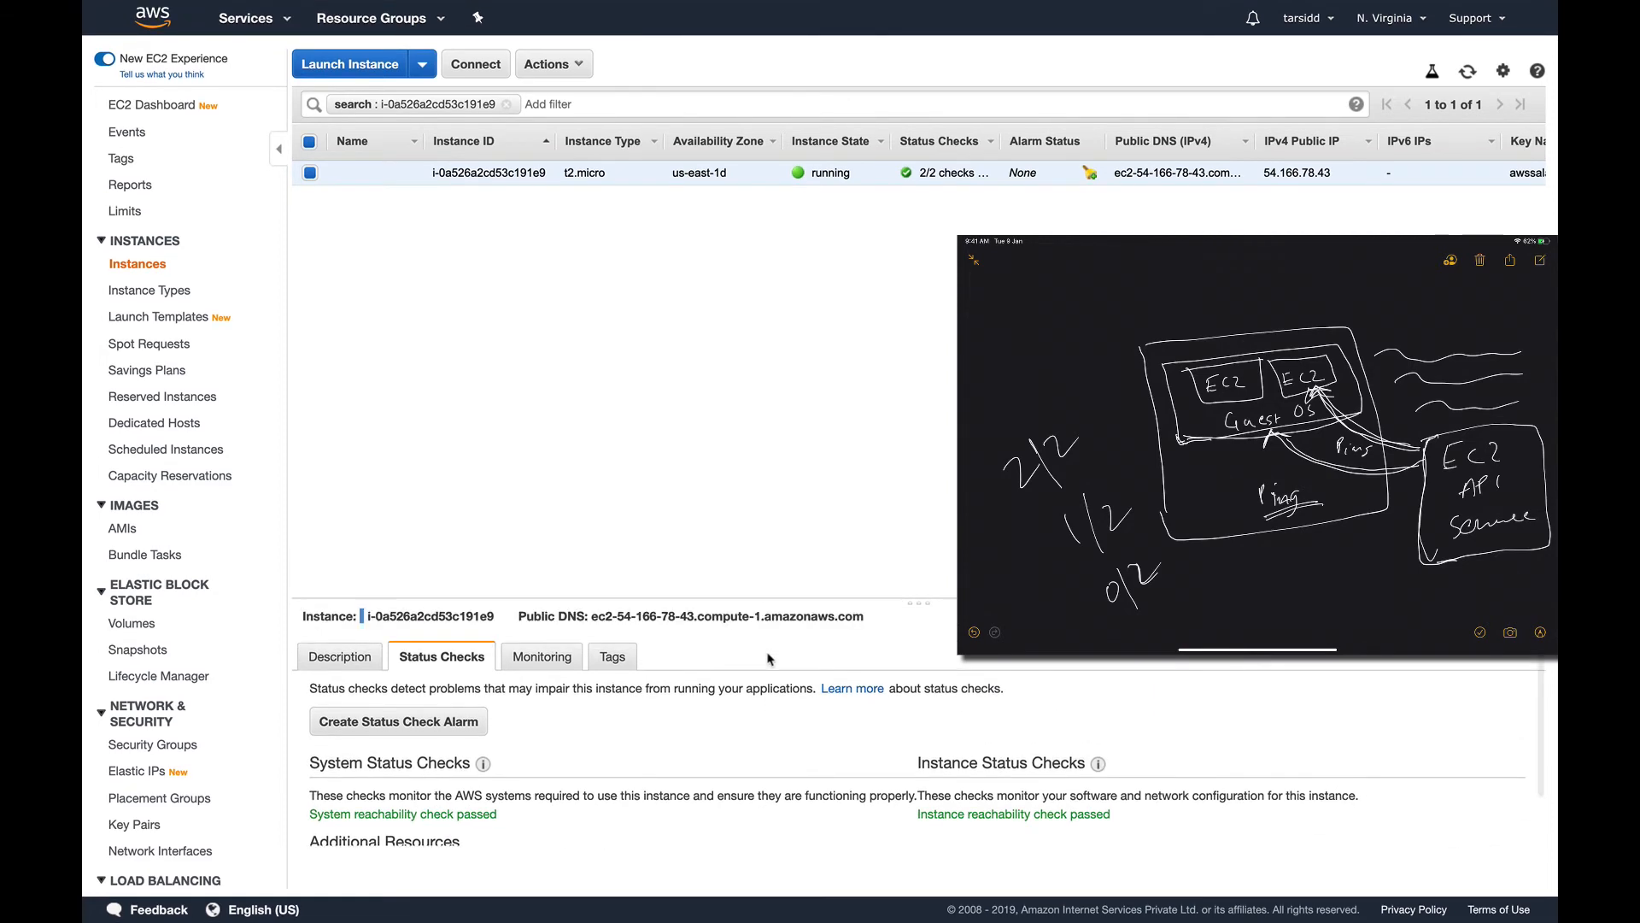
pyautogui.moveTo(710, 728)
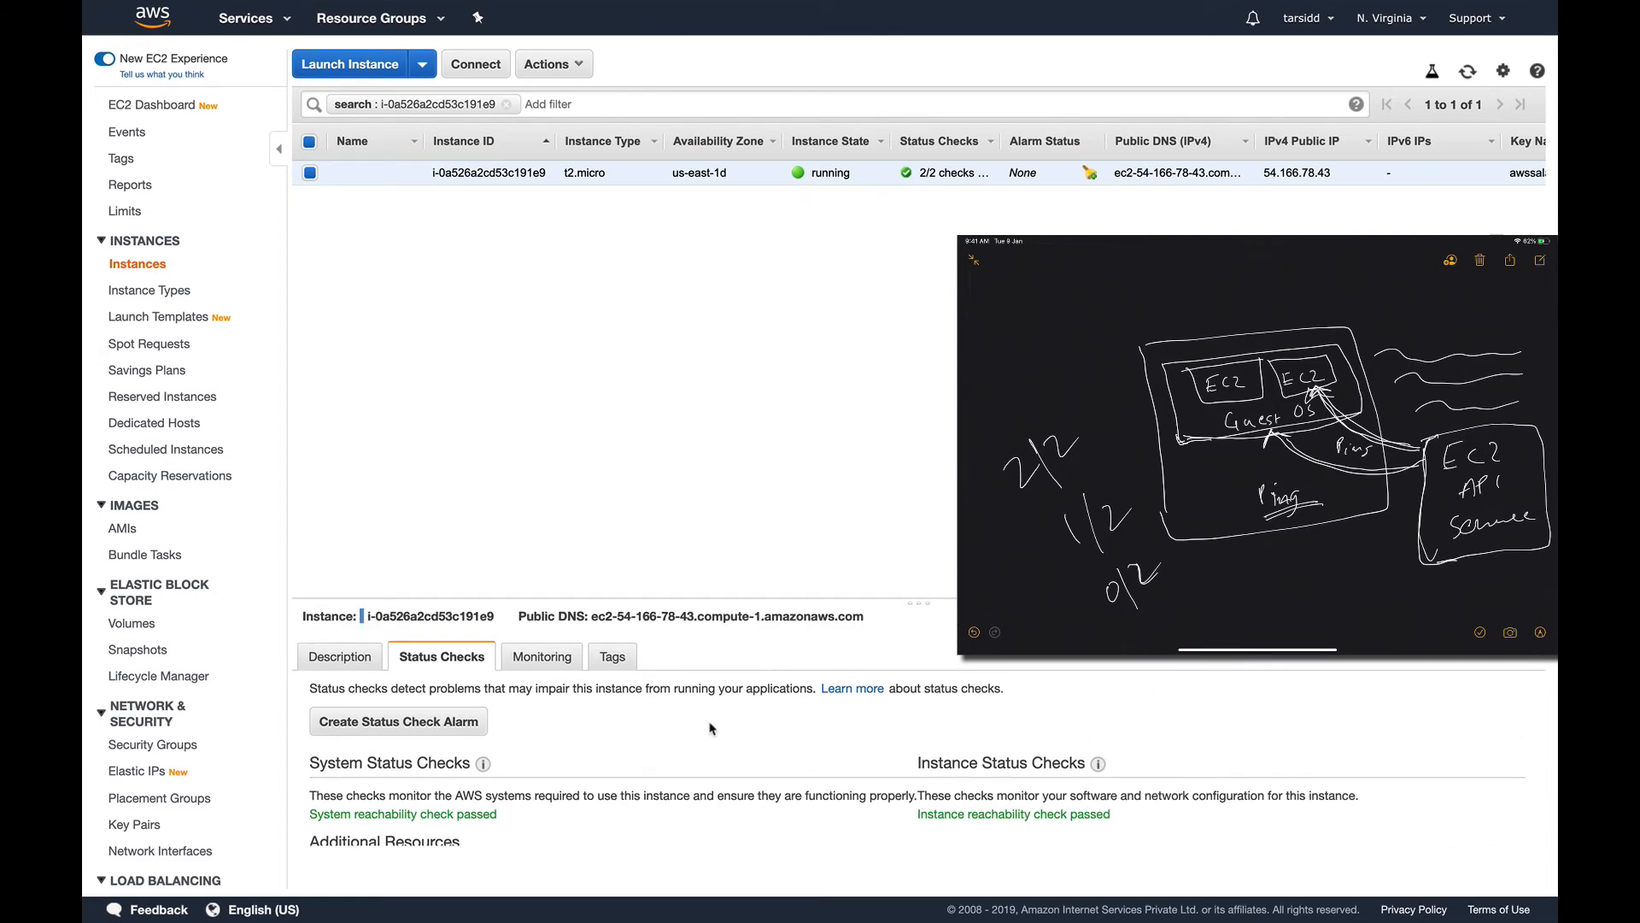
pyautogui.moveTo(916, 774)
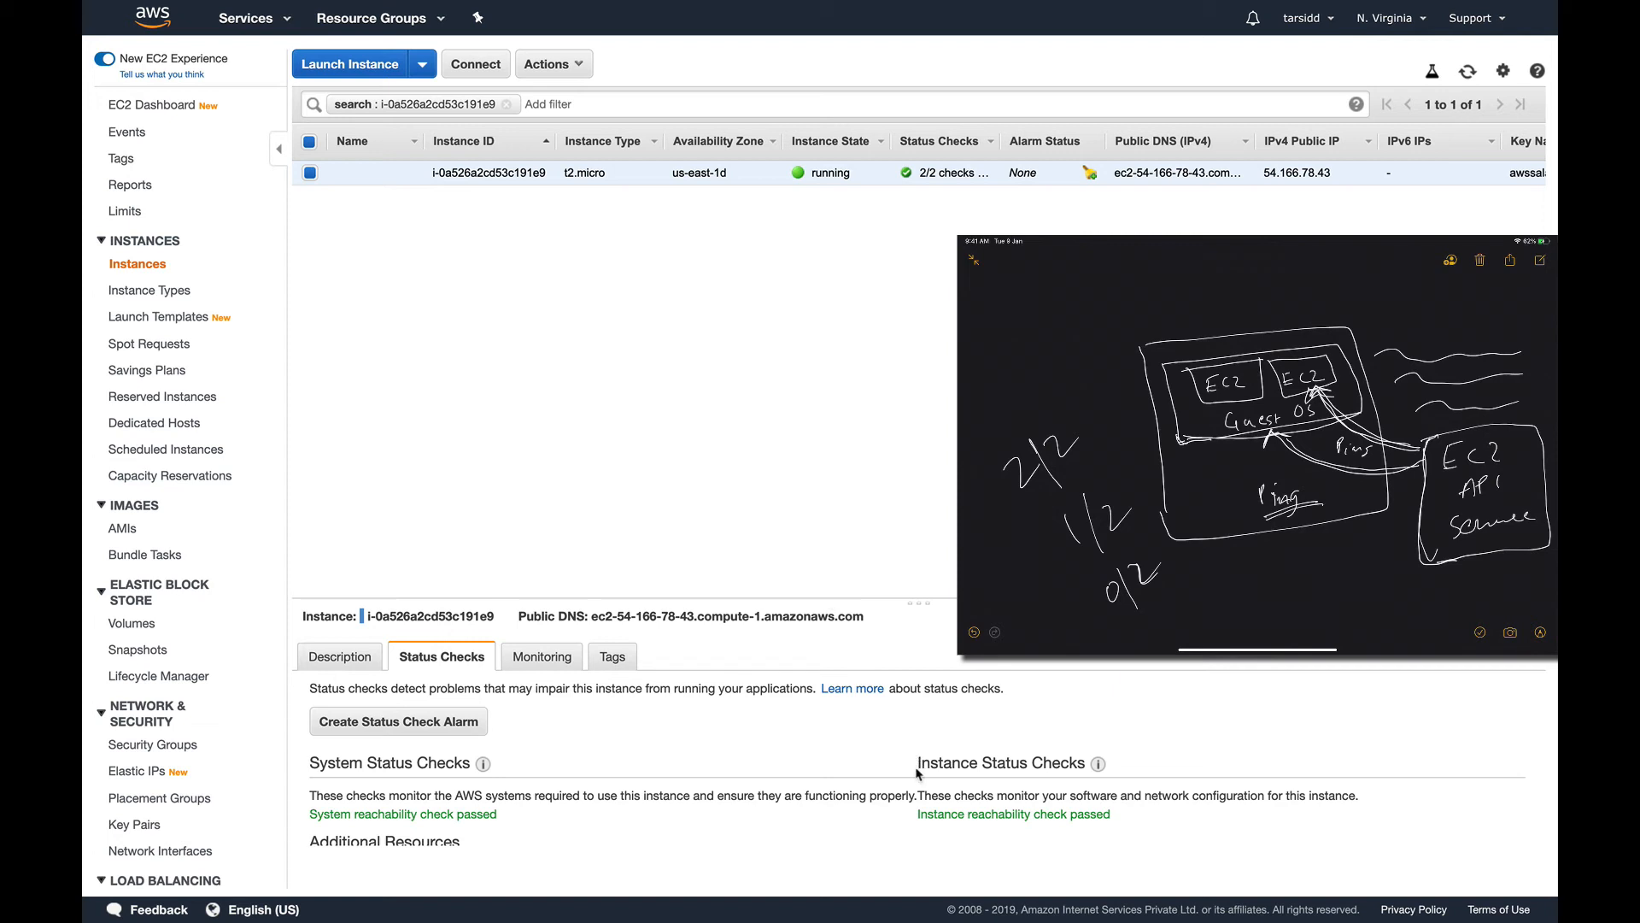
pyautogui.doubleClick(1001, 763)
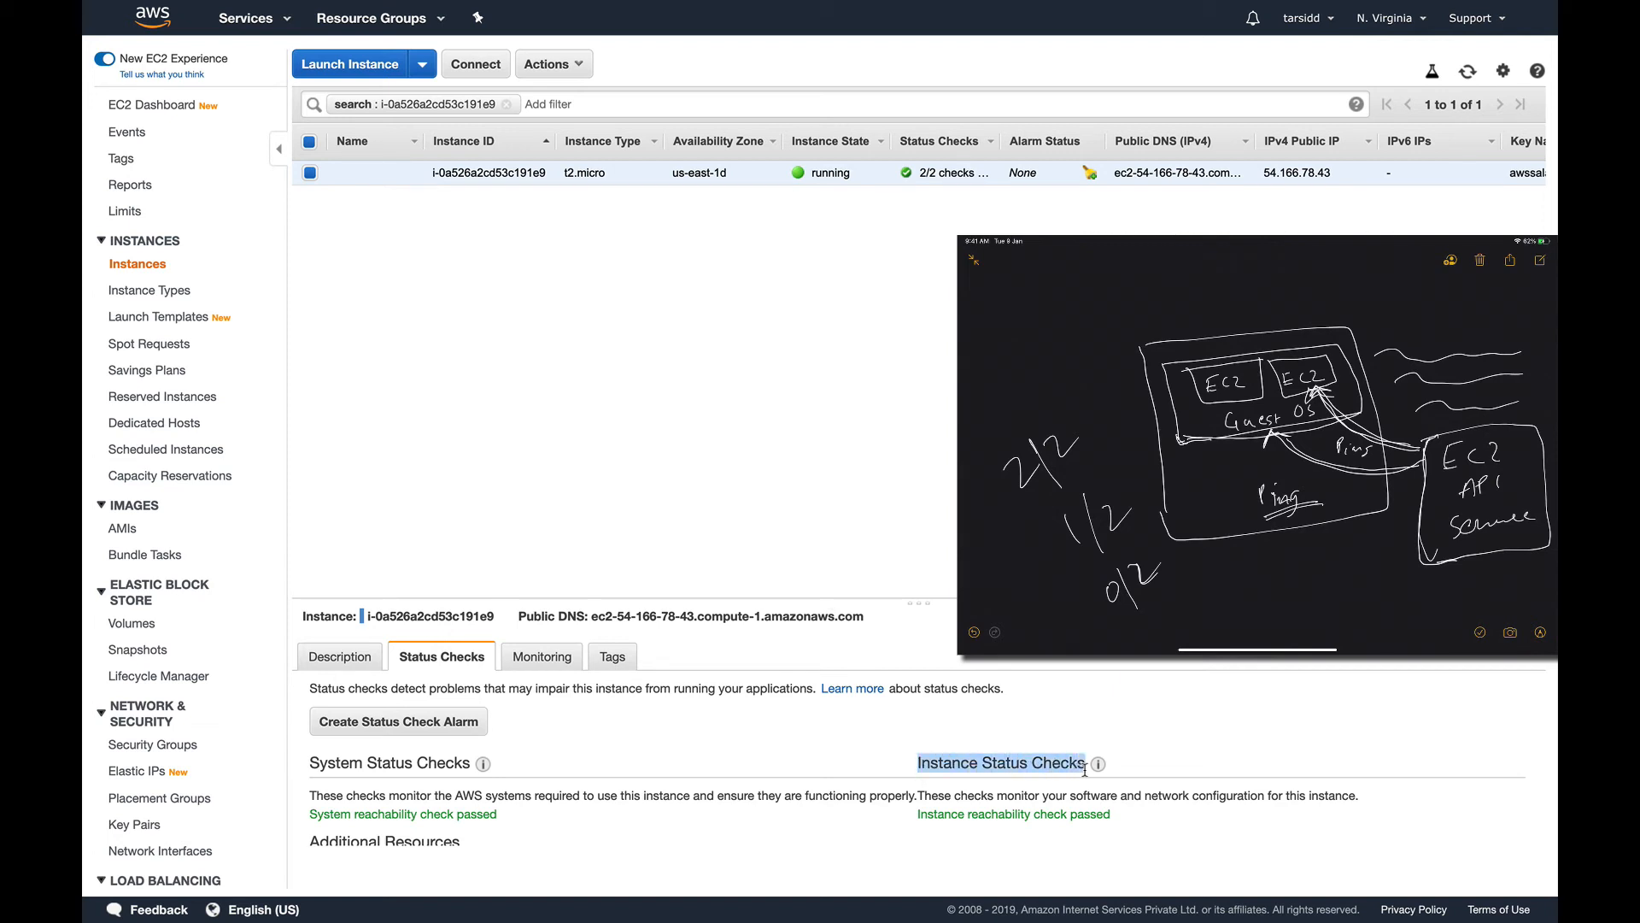
pyautogui.moveTo(895, 253)
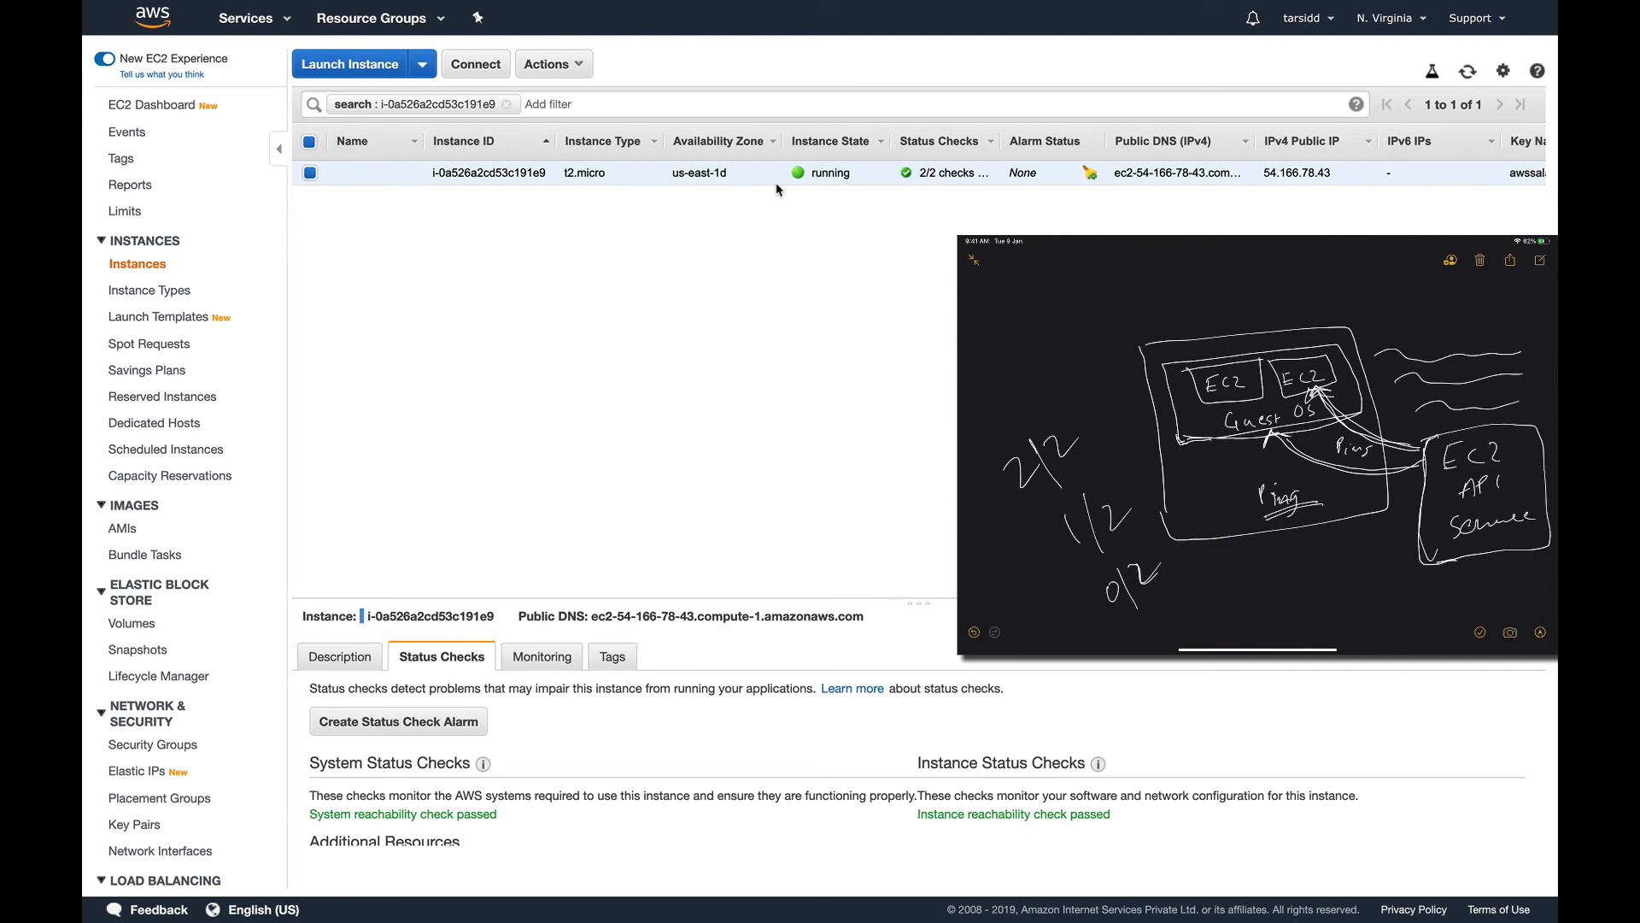
pyautogui.moveTo(857, 319)
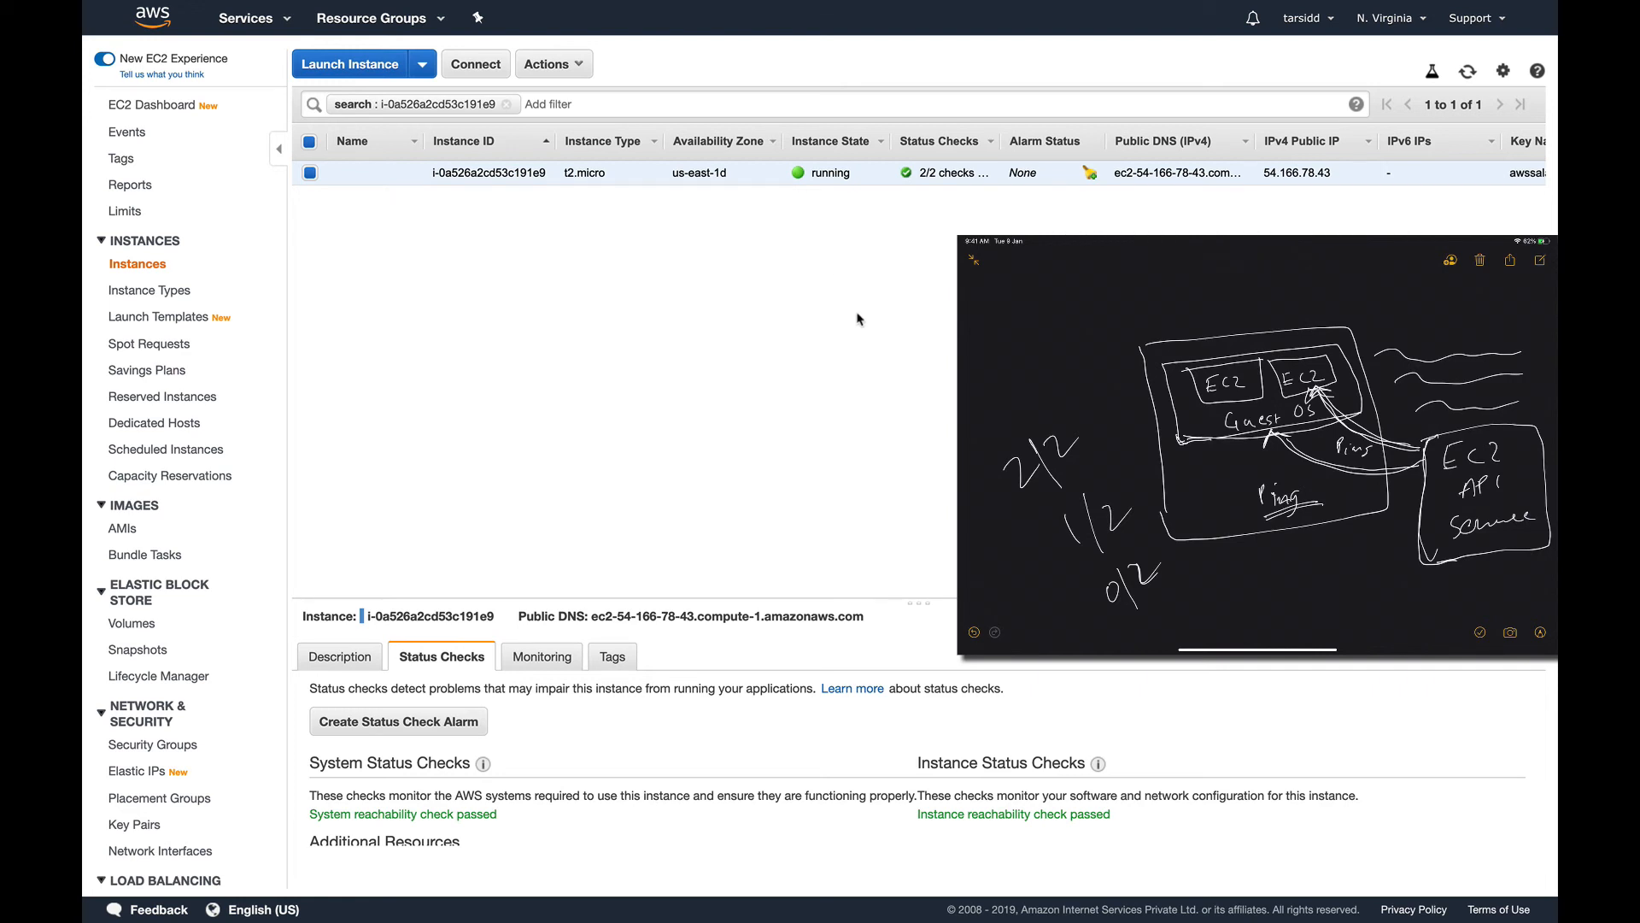
pyautogui.moveTo(859, 181)
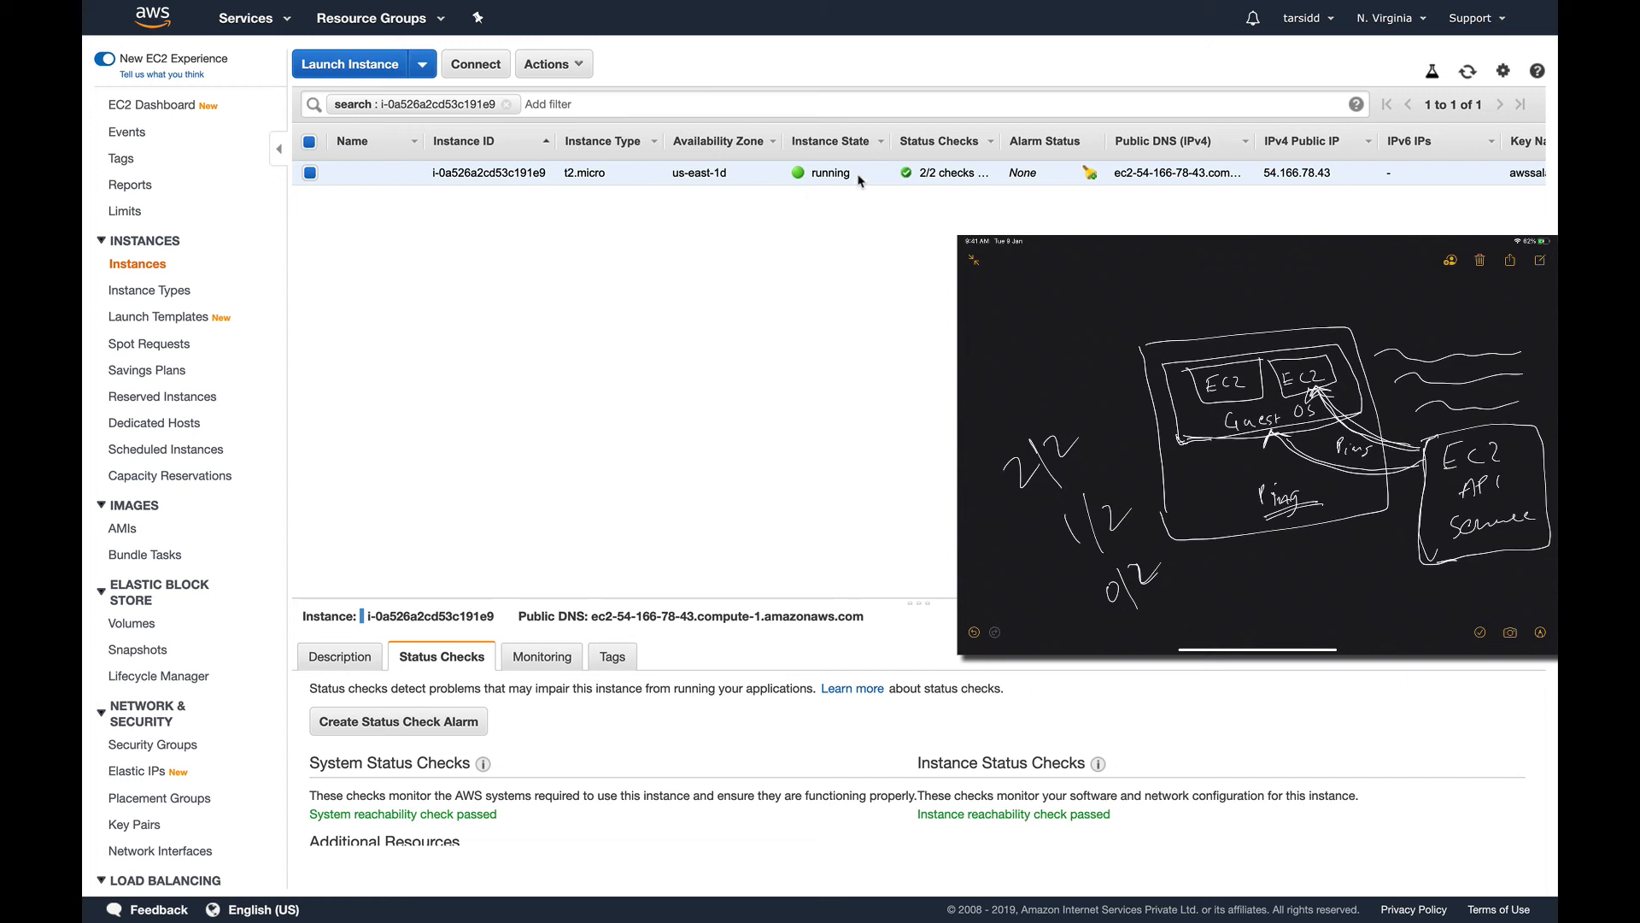
pyautogui.moveTo(837, 390)
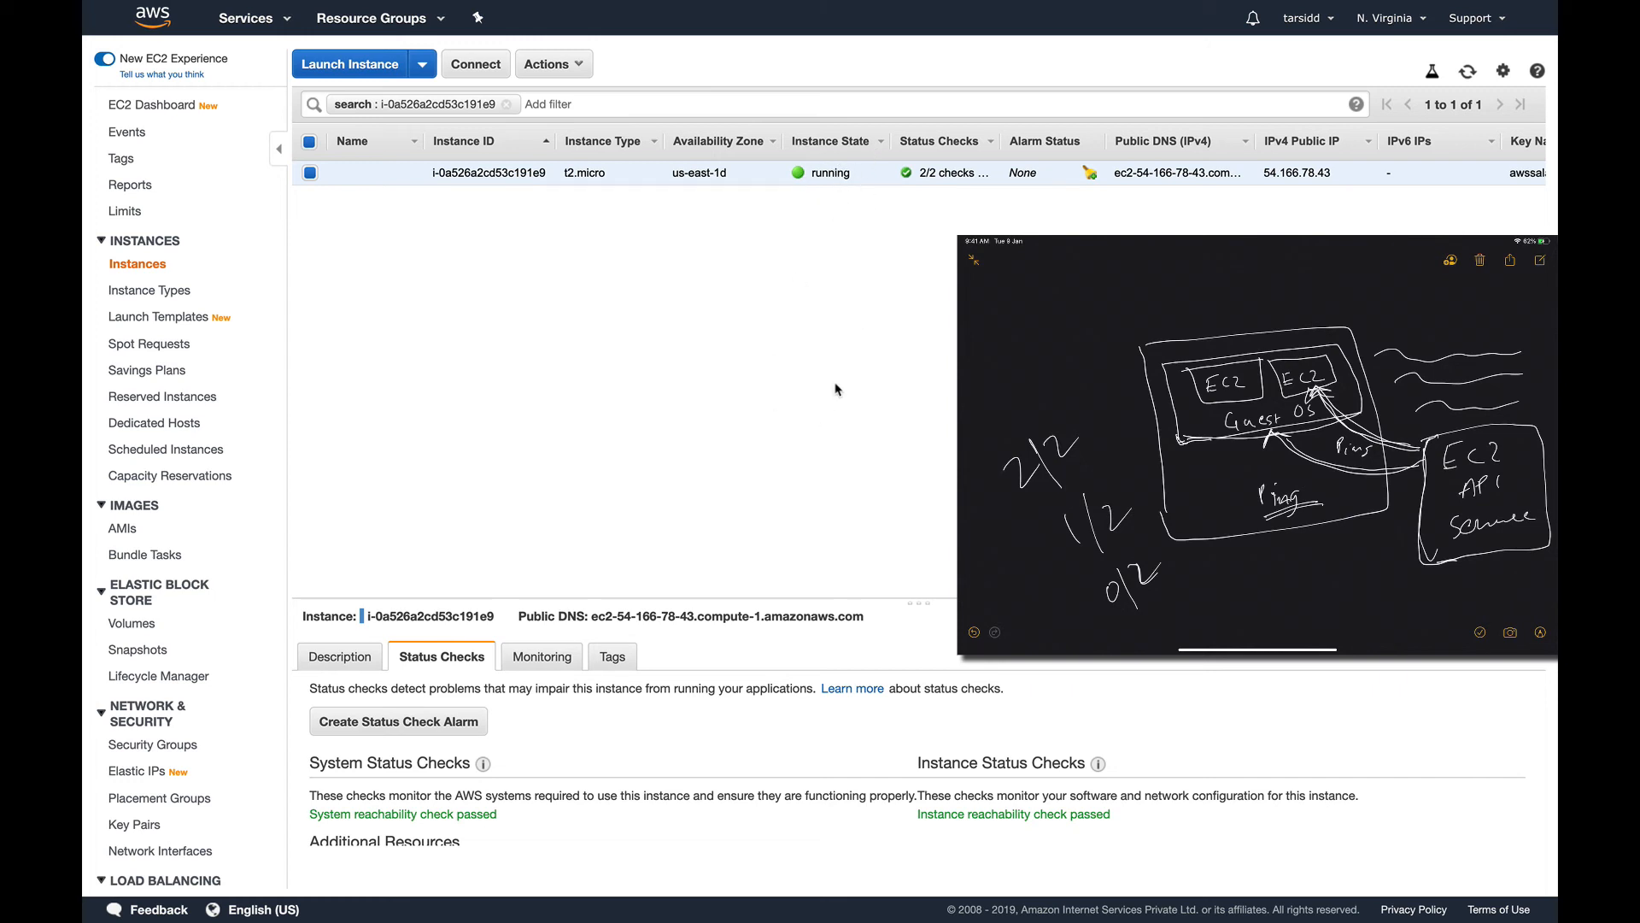
pyautogui.moveTo(796, 249)
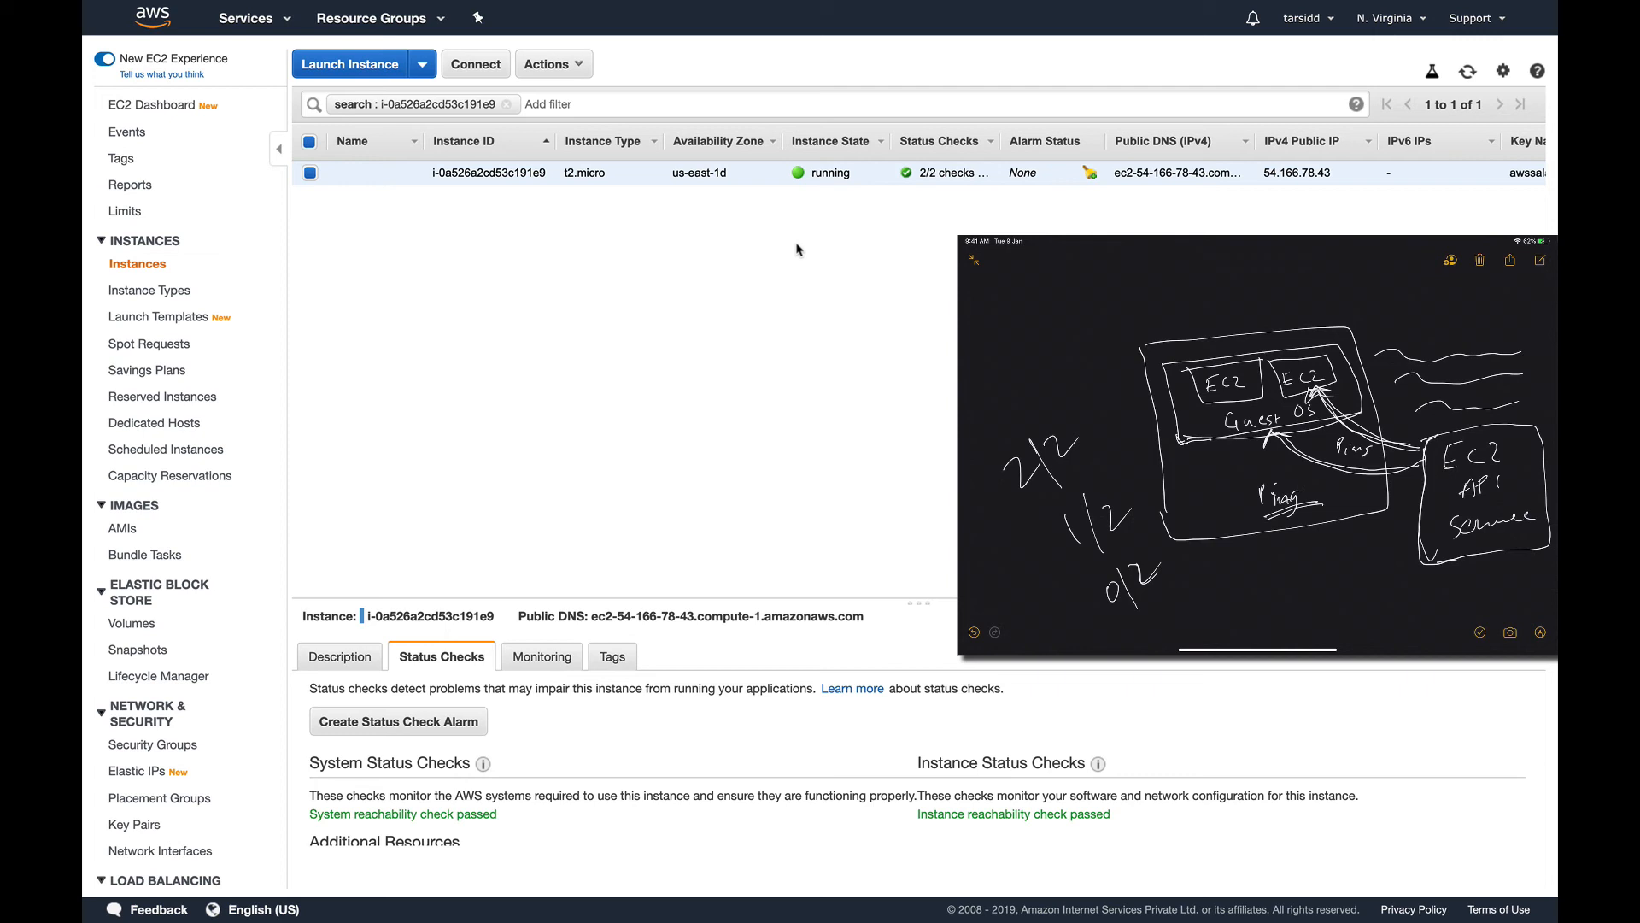
pyautogui.click(553, 64)
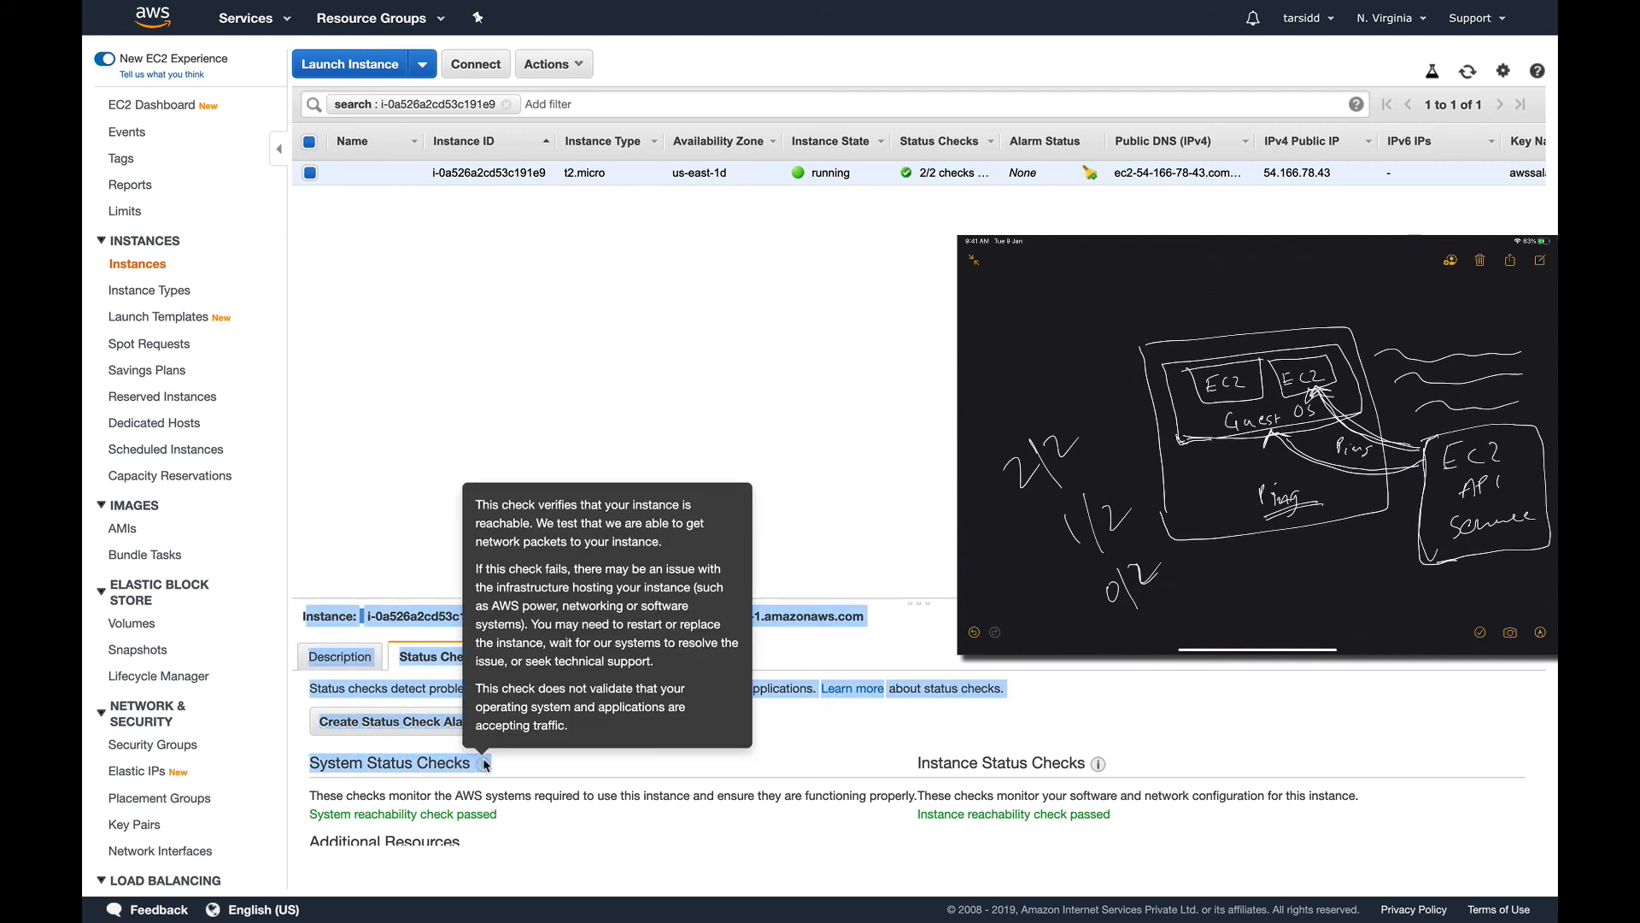
pyautogui.moveTo(629, 498)
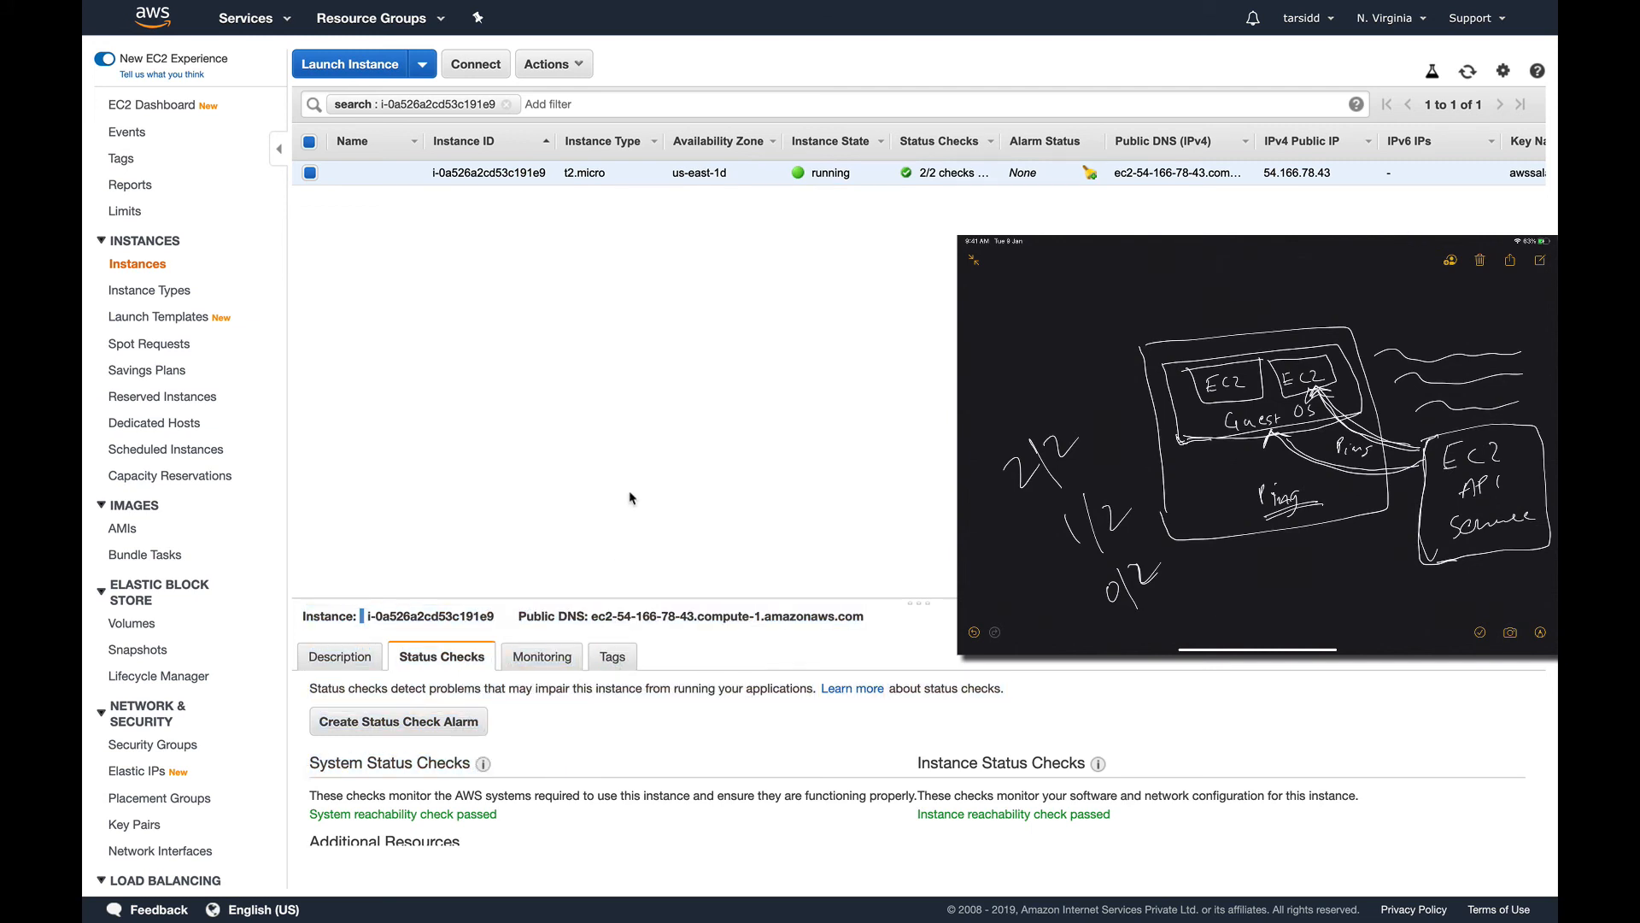
pyautogui.moveTo(553, 64)
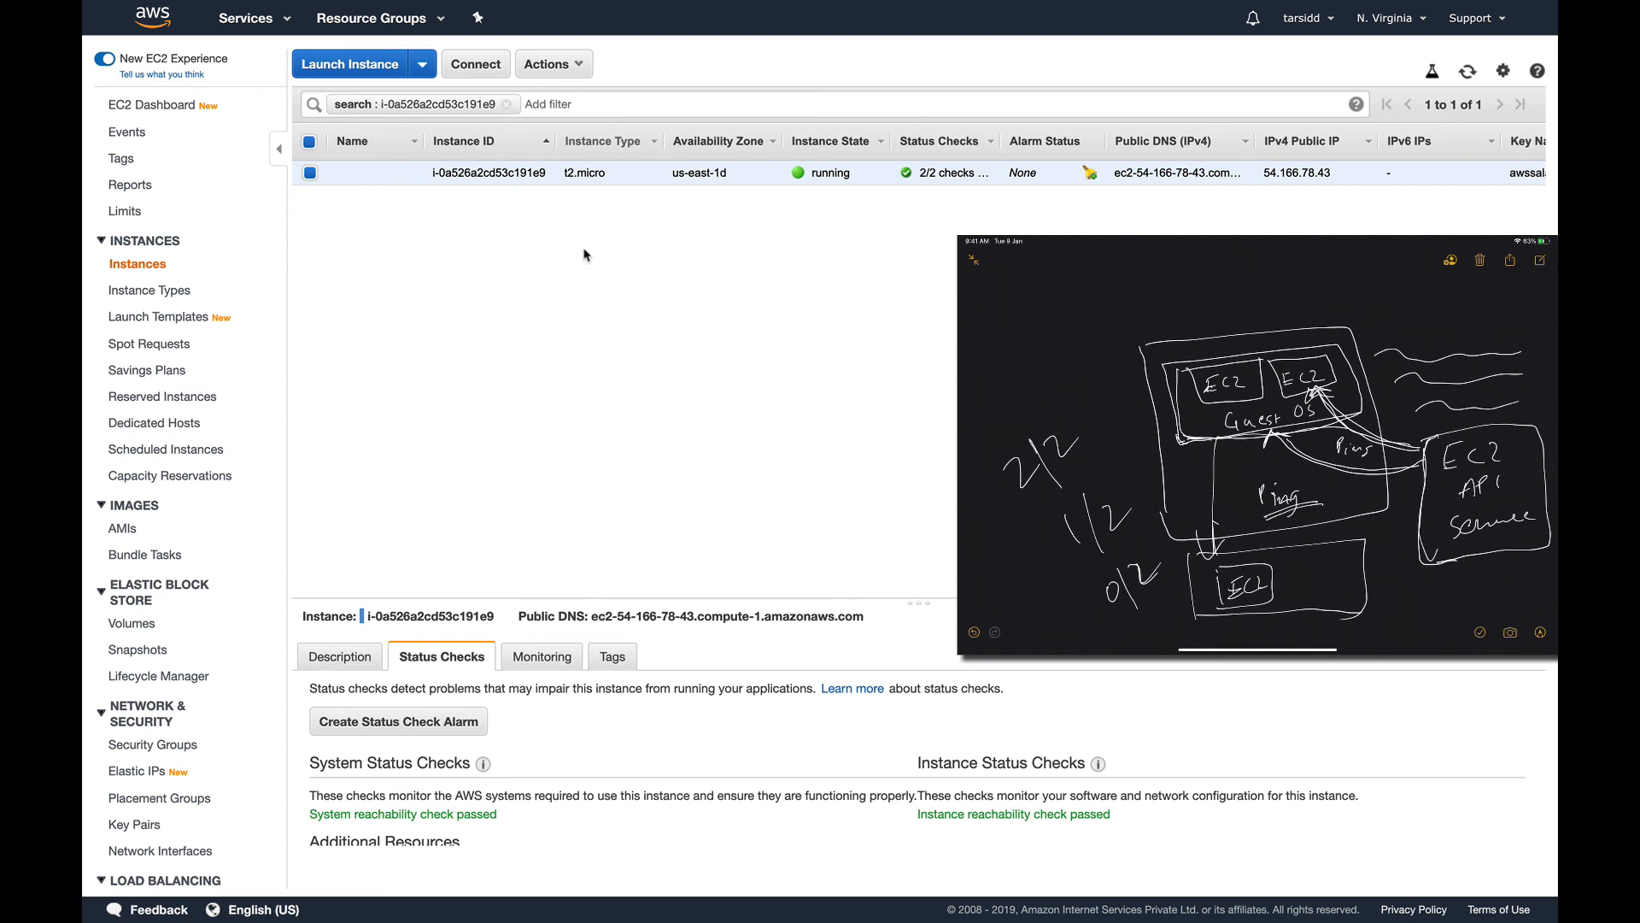
pyautogui.moveTo(369, 359)
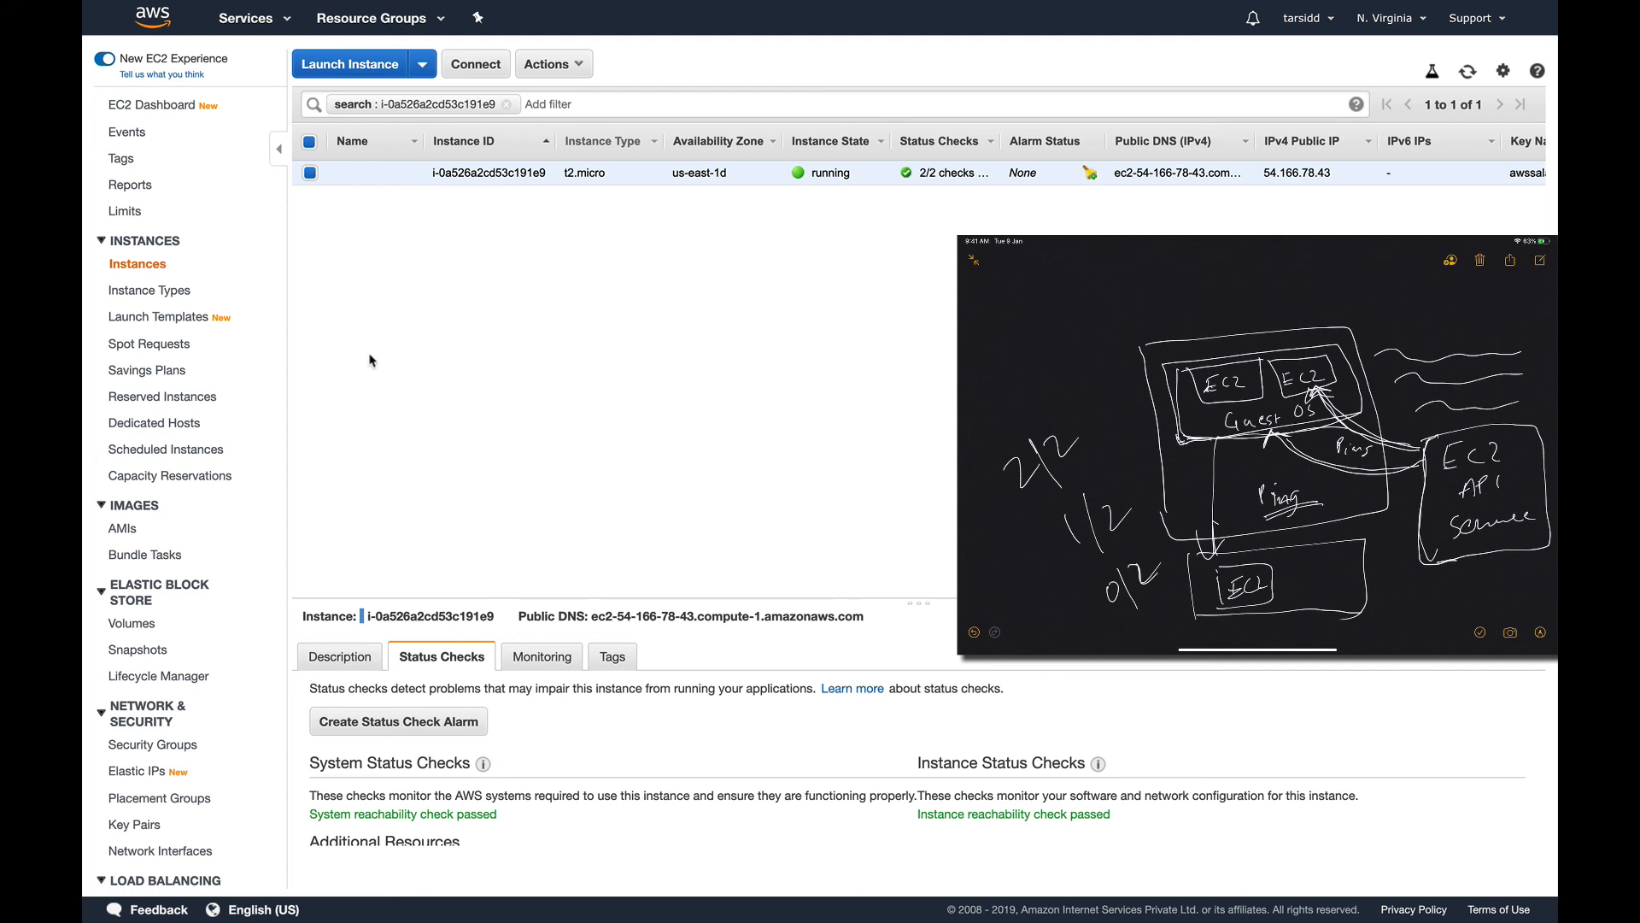
pyautogui.moveTo(611, 299)
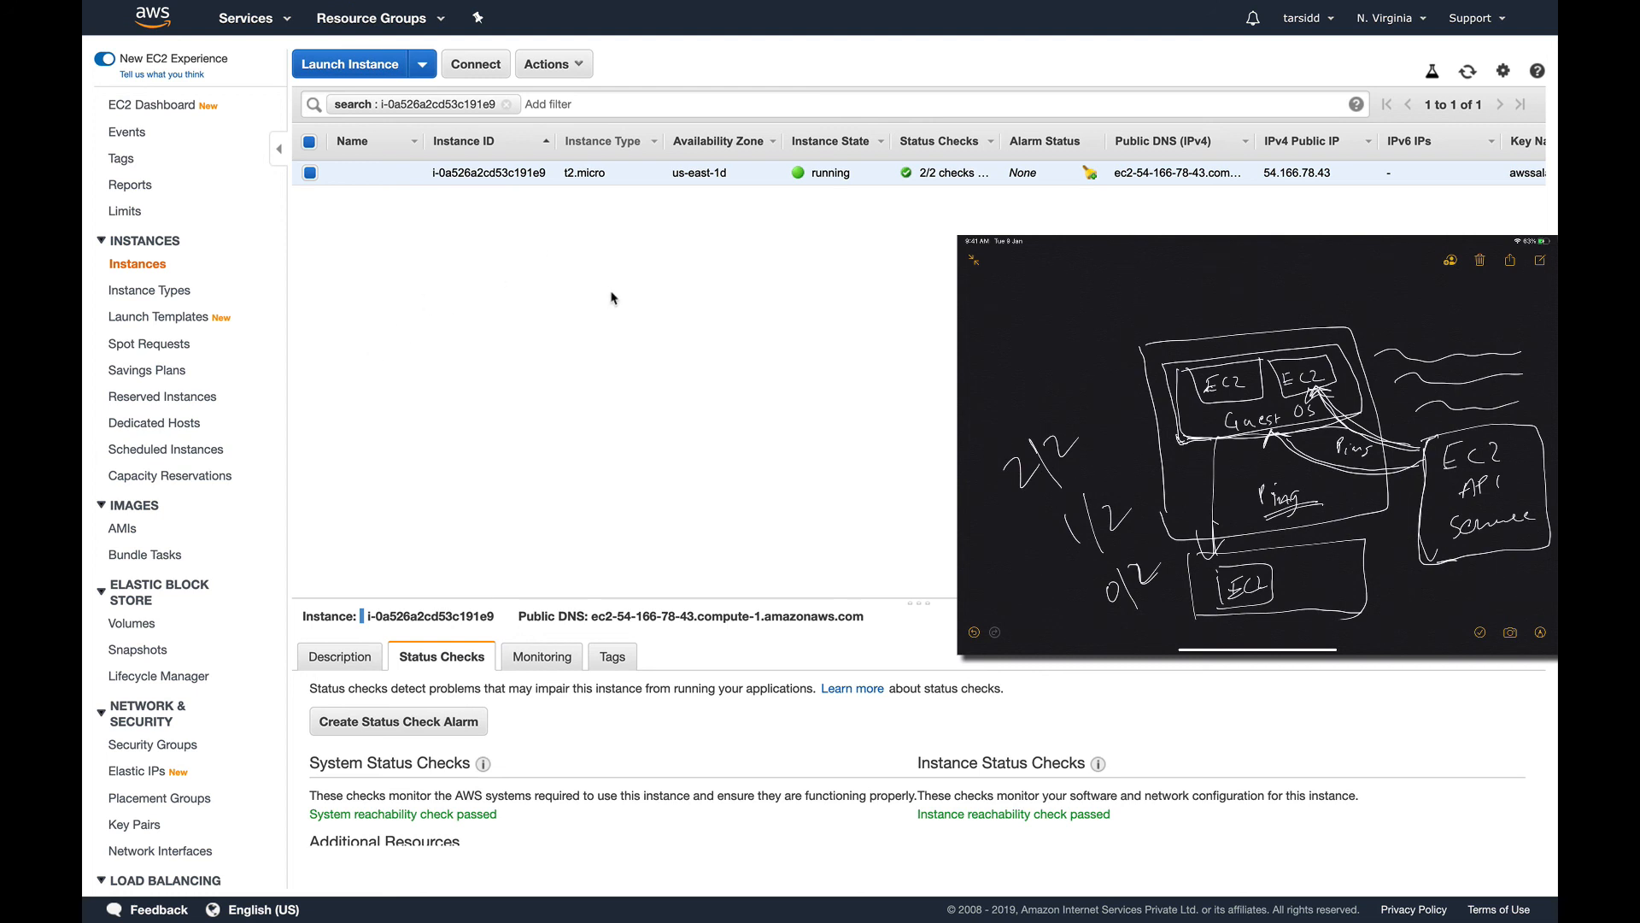